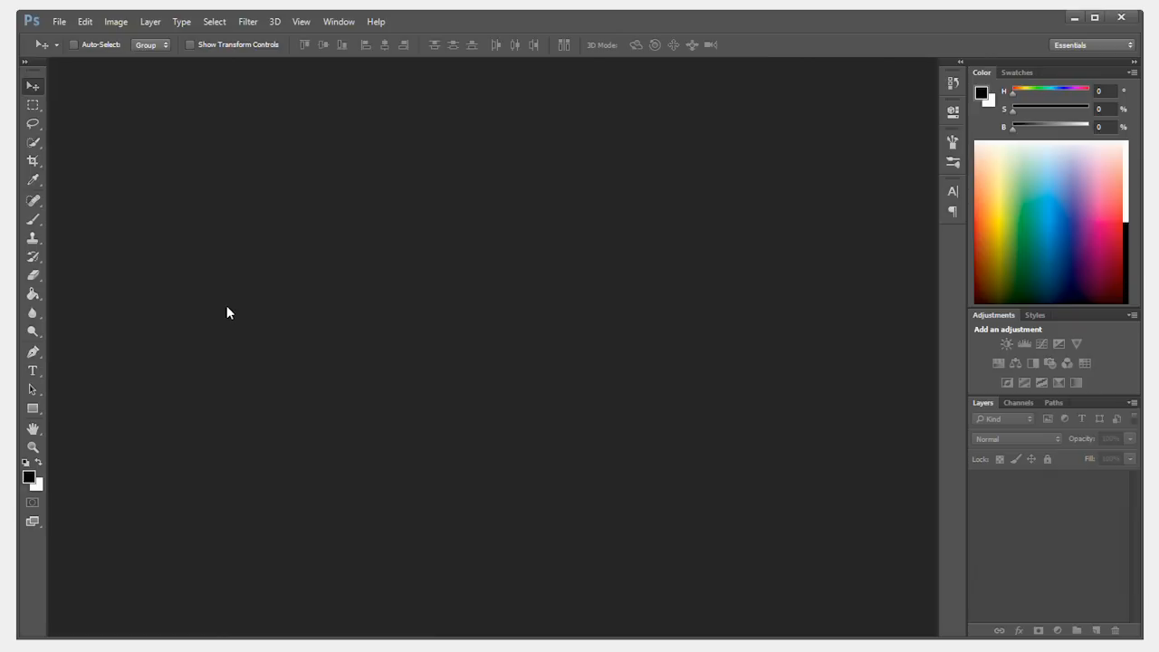
Create a new 50×50 px document with a white background via File > New.
{"action": "left_click", "coordinate": [58, 22]}
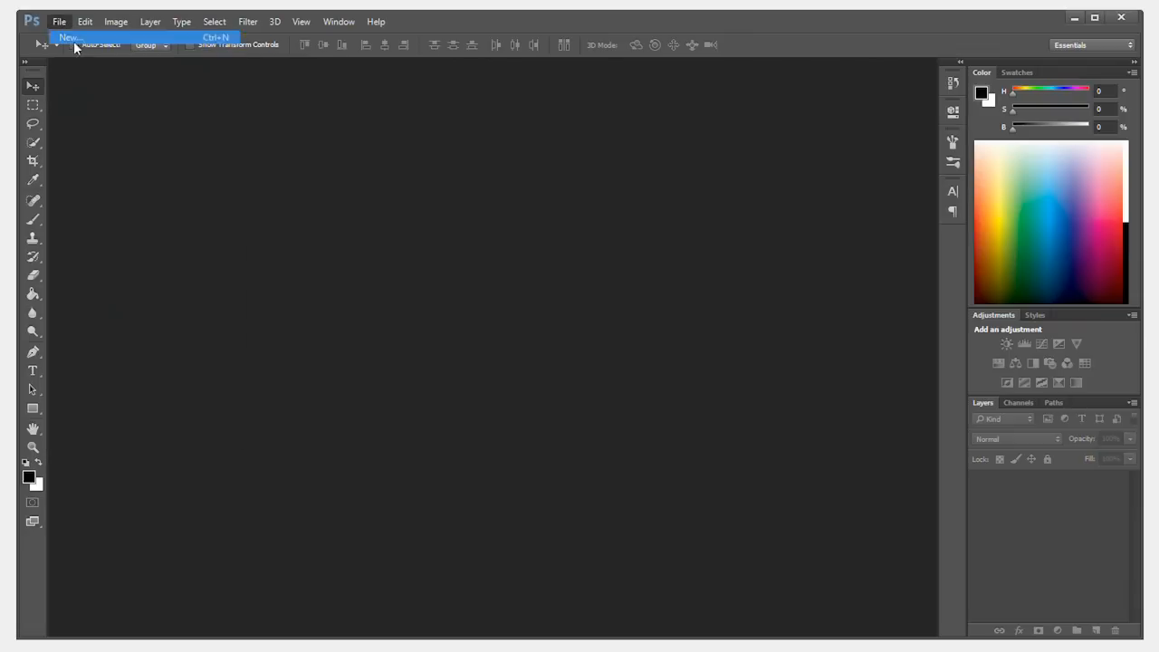
{"action": "left_click", "coordinate": [69, 36]}
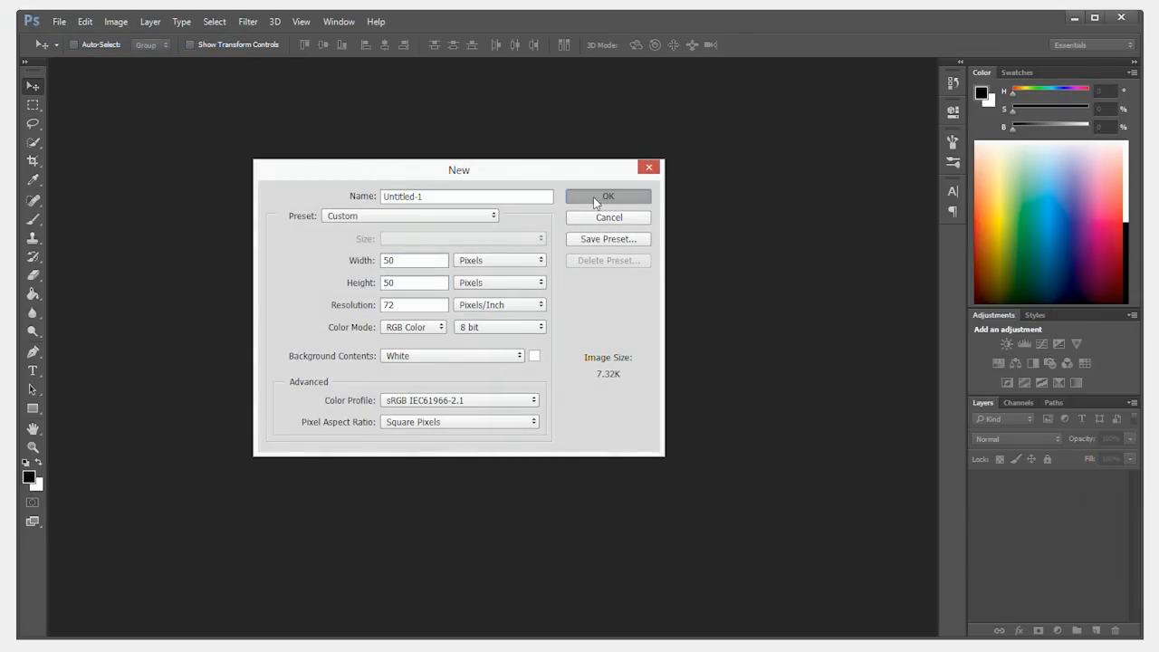
{"action": "left_click", "coordinate": [609, 196]}
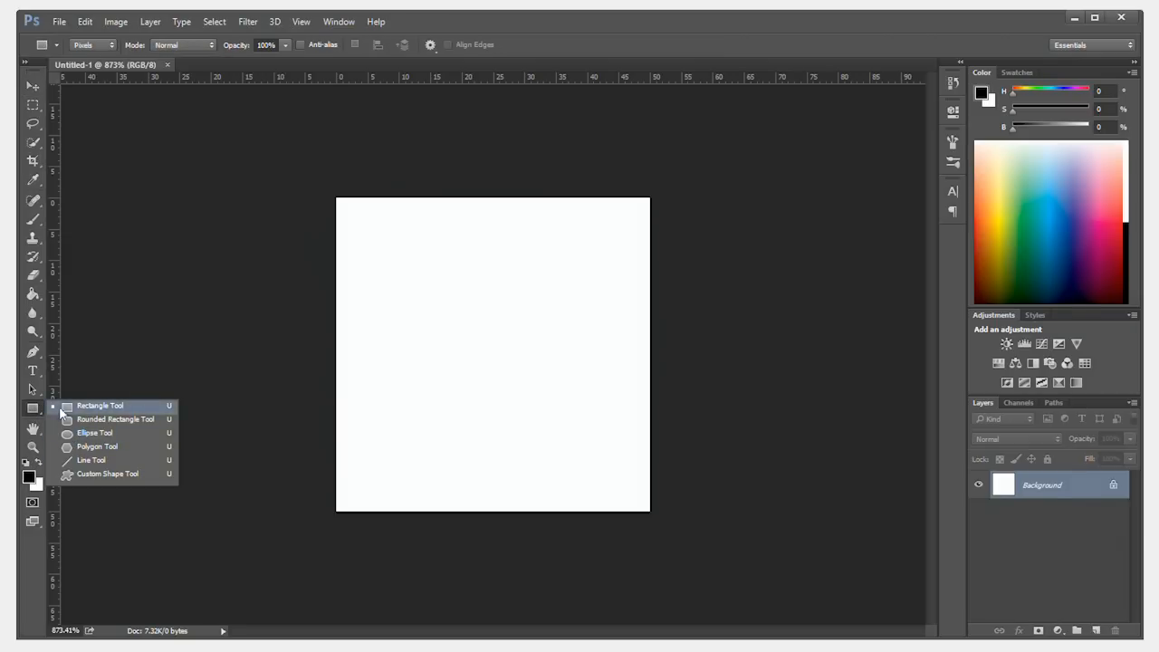
Choose the Line Tool in Pixels mode with a 16 px weight.
{"action": "left_click", "coordinate": [90, 460]}
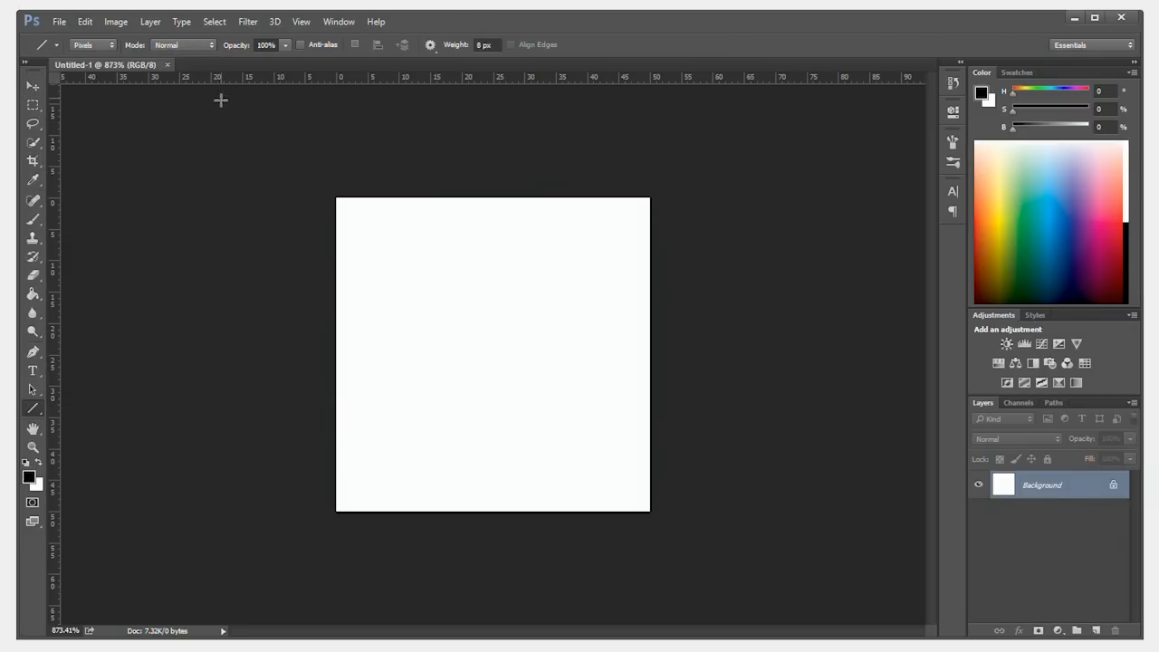
{"action": "left_click", "coordinate": [90, 44]}
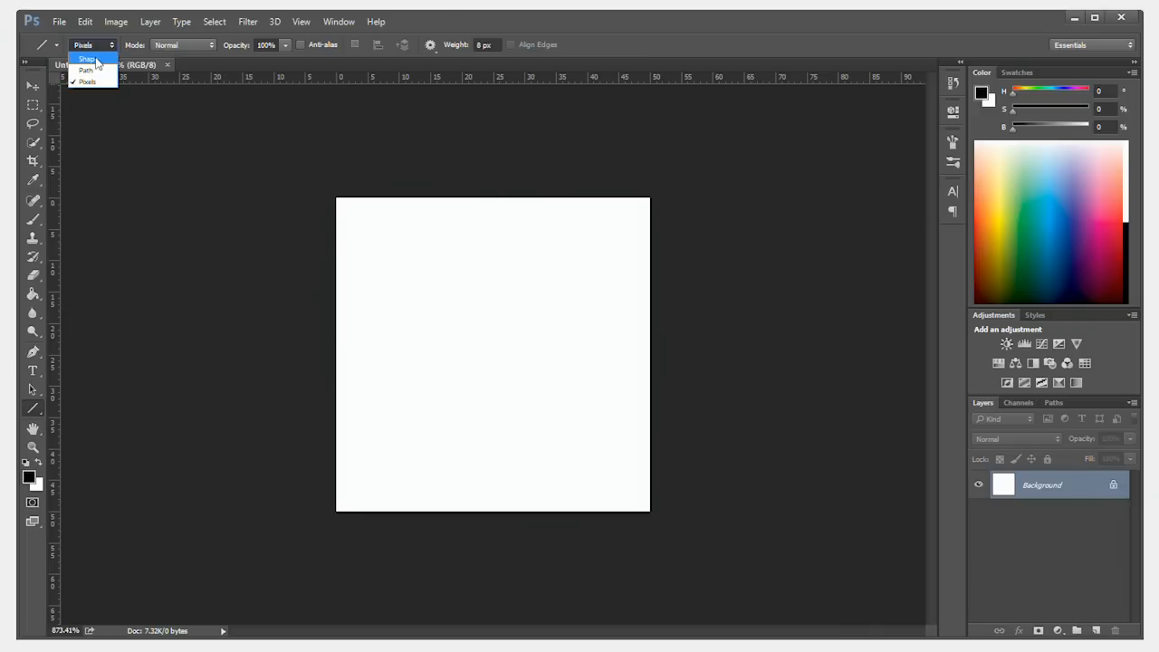
{"action": "left_click", "coordinate": [87, 82]}
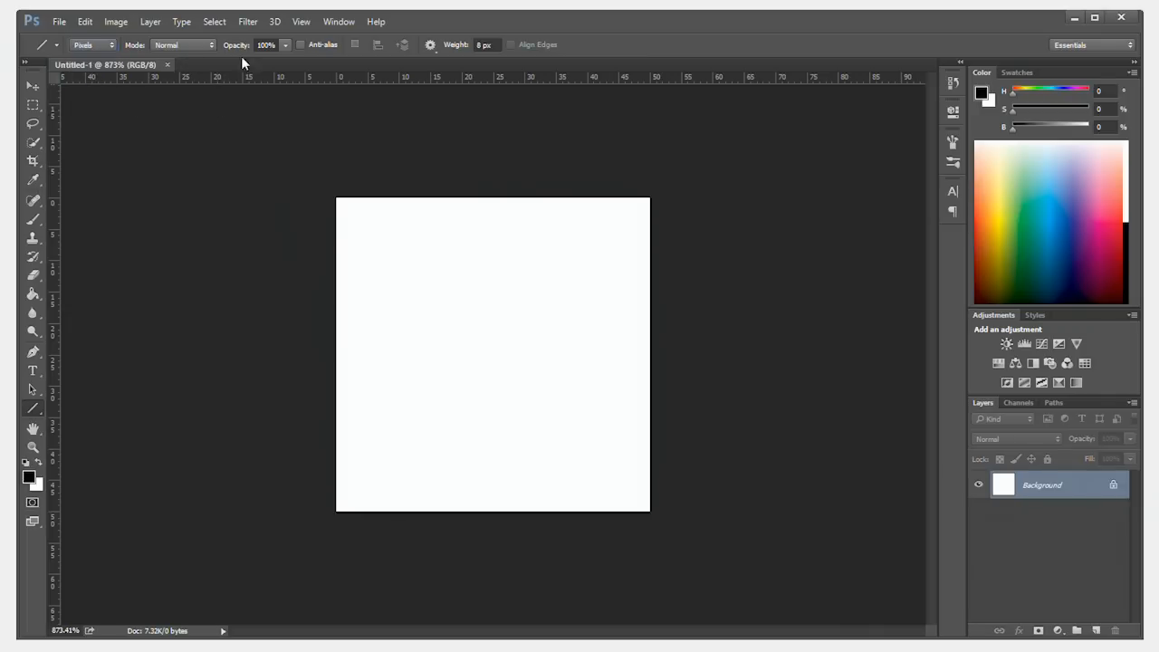
{"action": "left_click", "coordinate": [300, 43]}
{"action": "type", "text": "16"}
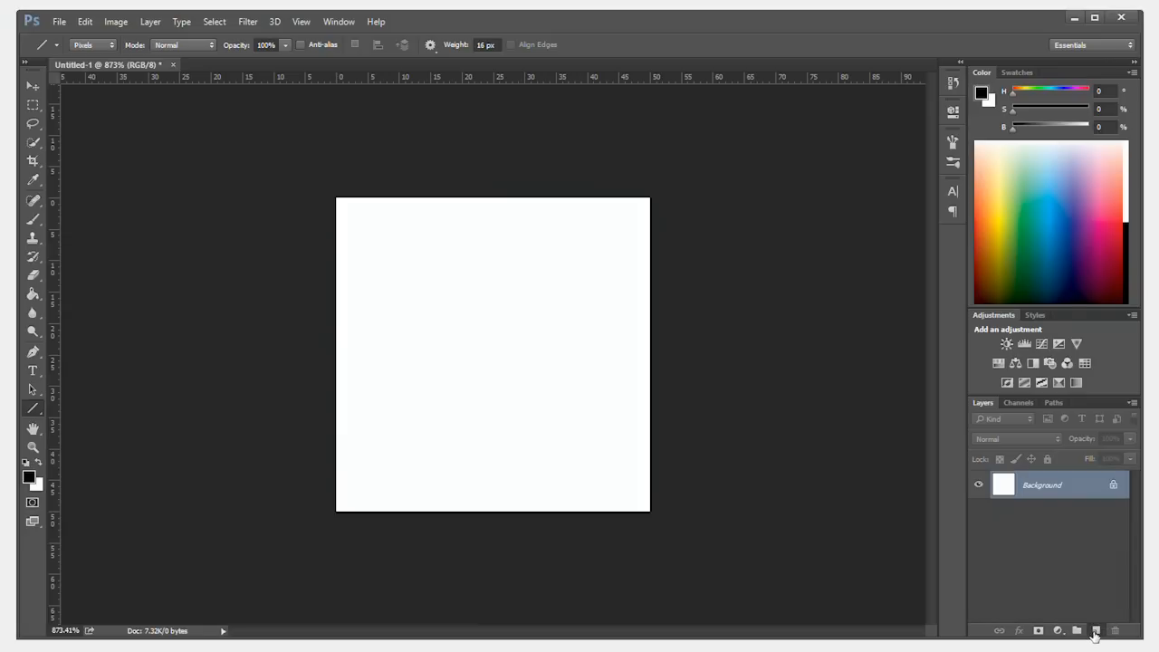
Add a new empty layer, Layer 1, above the background for the stripe.
{"action": "left_click", "coordinate": [1095, 630]}
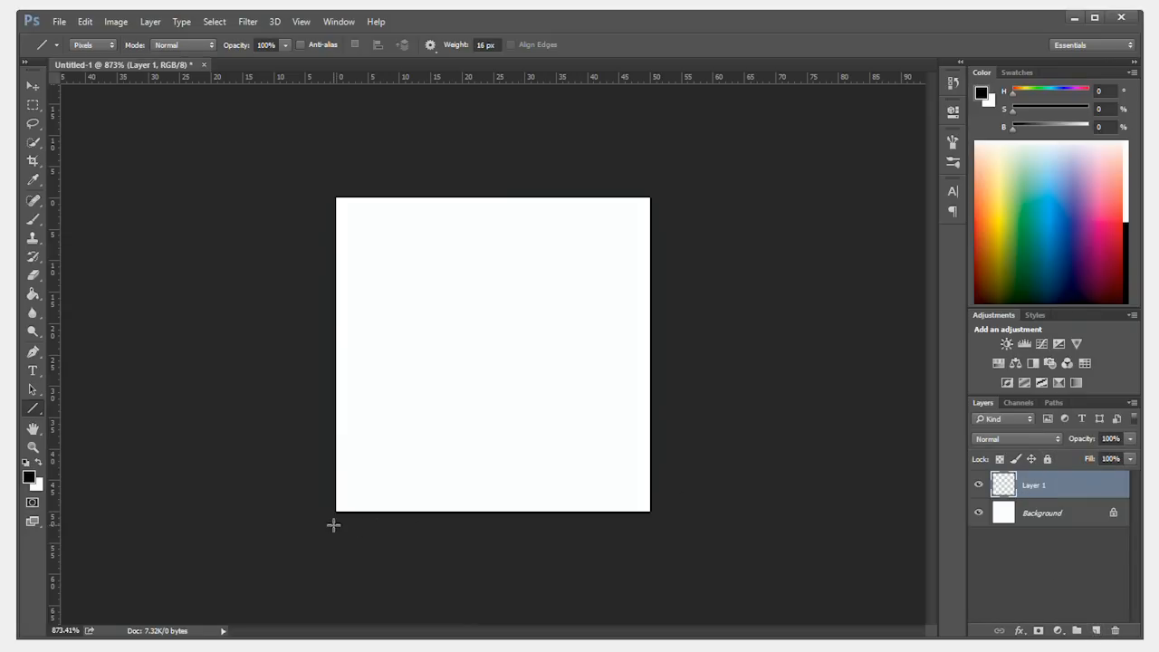
{"action": "mouse_move", "coordinate": [334, 512]}
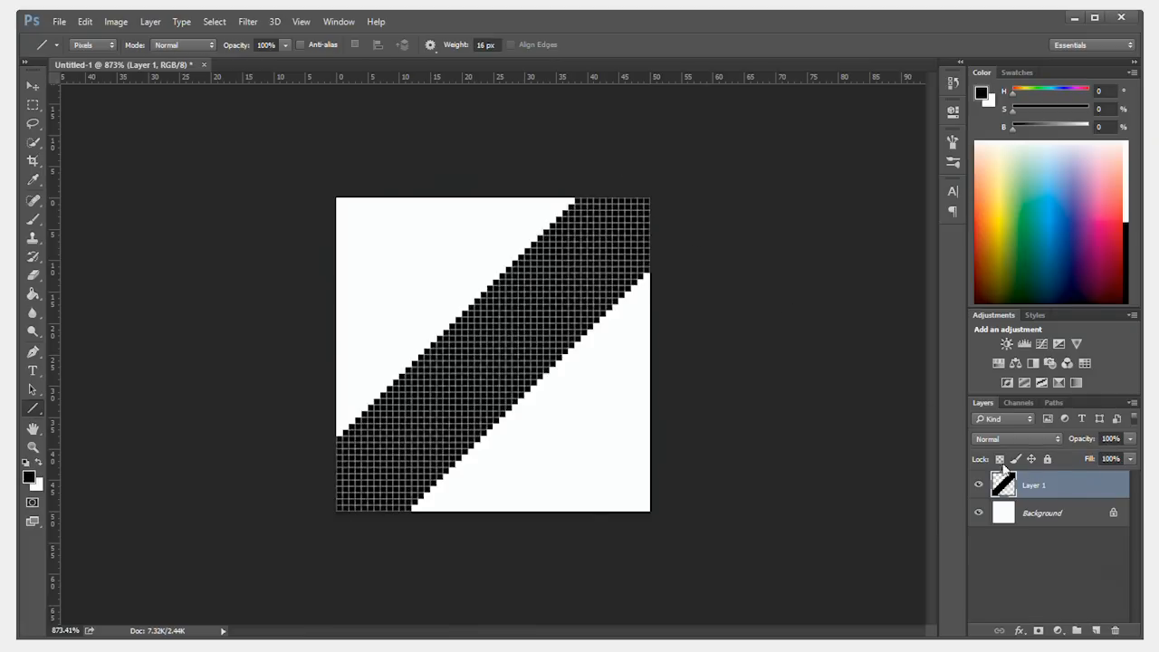
Duplicate the stripe layer from the layer context menu for corner copies.
{"action": "right_click", "coordinate": [1032, 486]}
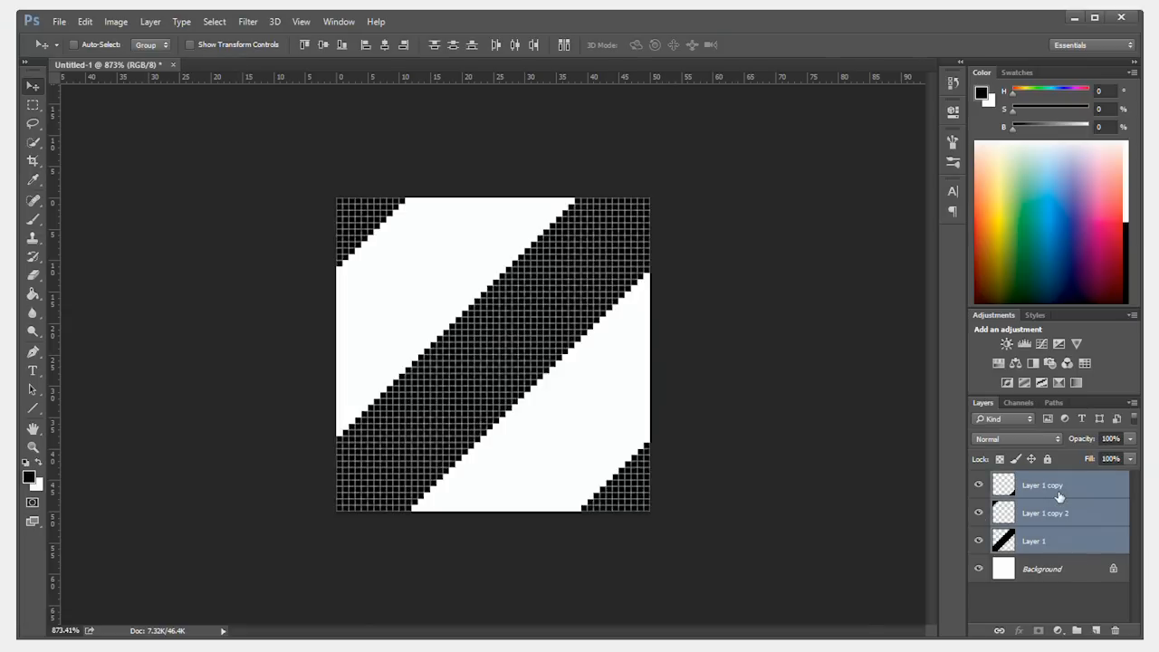
Select all three stripe layers and merge them into one layer.
{"action": "left_click", "coordinate": [1034, 540]}
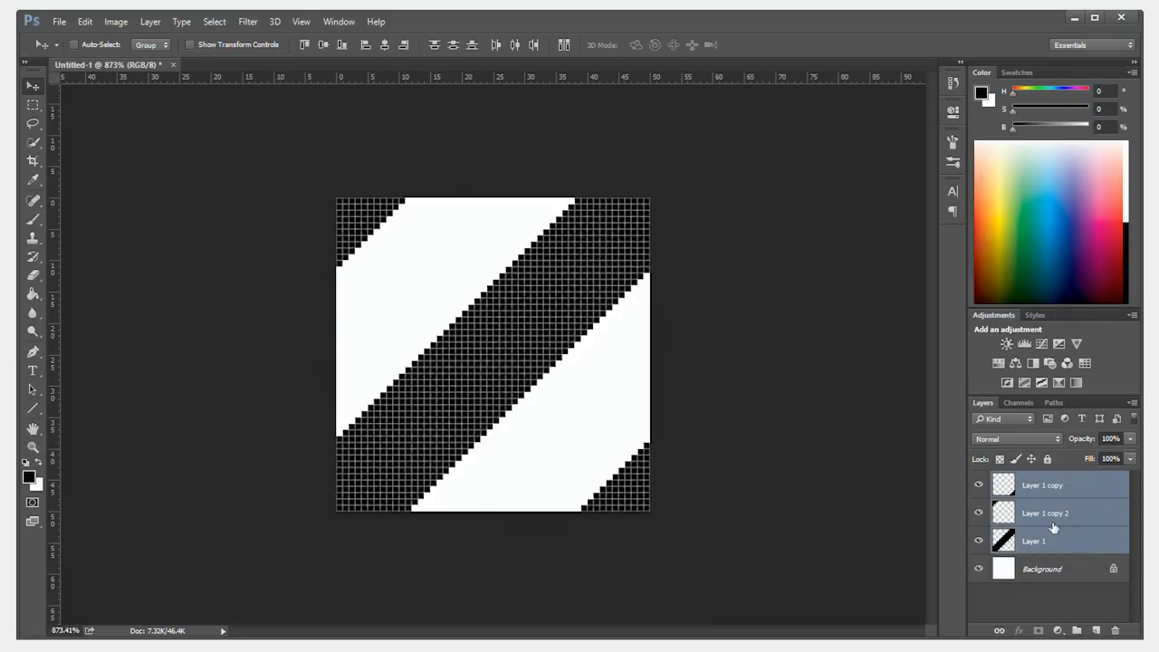
{"action": "right_click", "coordinate": [1042, 485]}
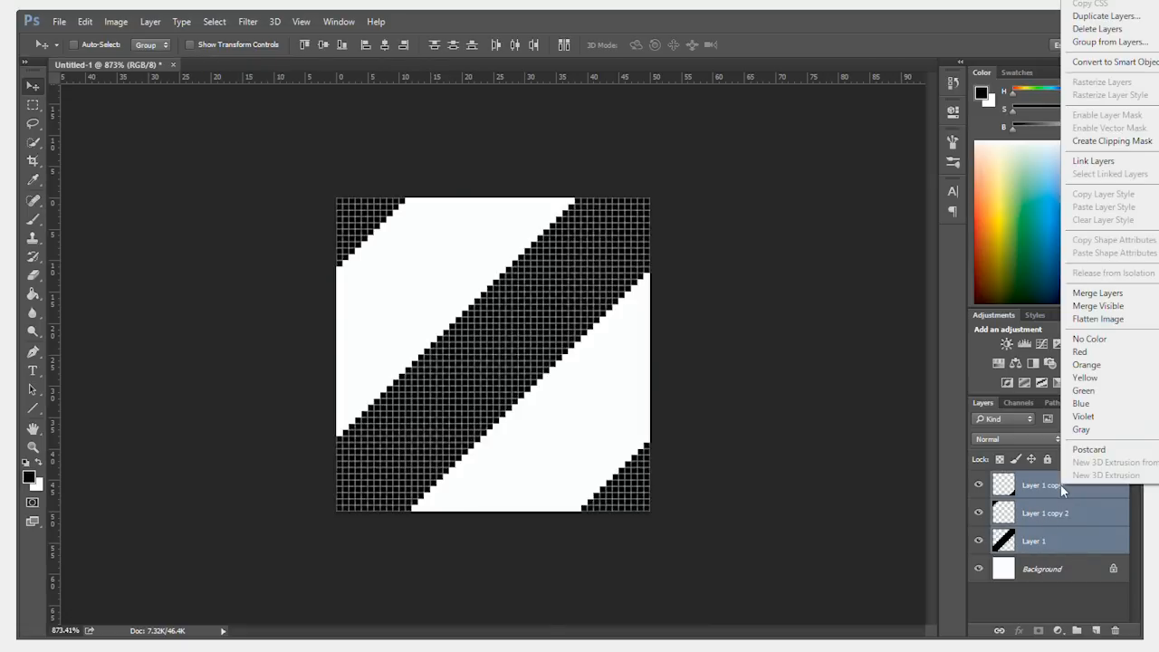
{"action": "mouse_move", "coordinate": [1097, 293]}
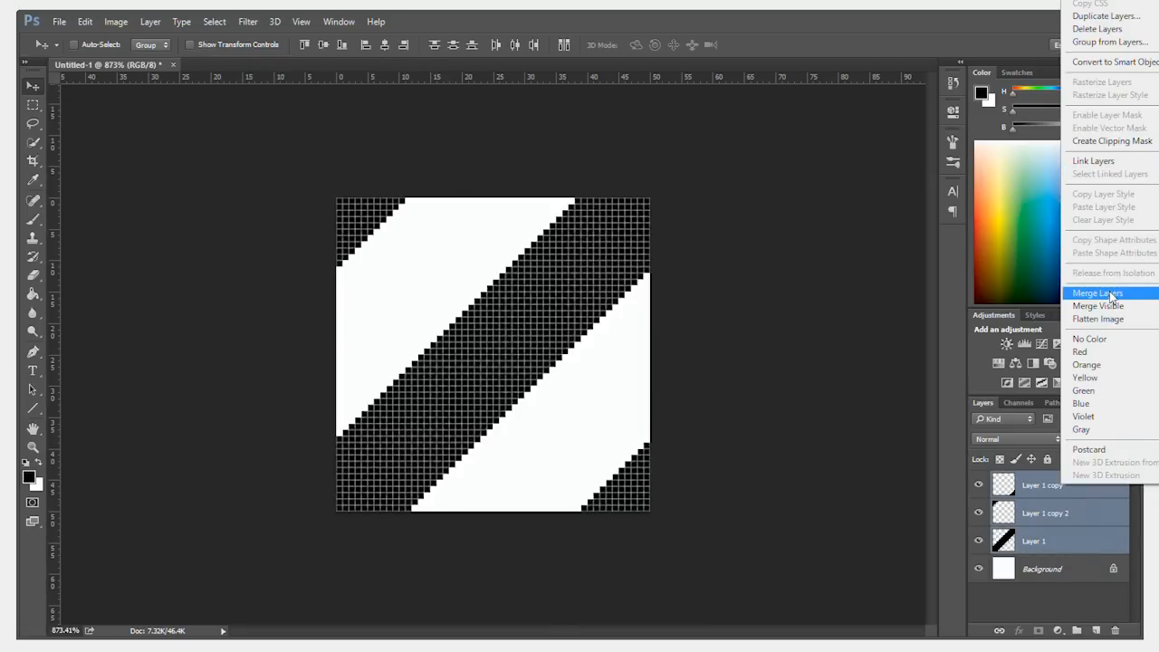
{"action": "left_click", "coordinate": [1097, 293]}
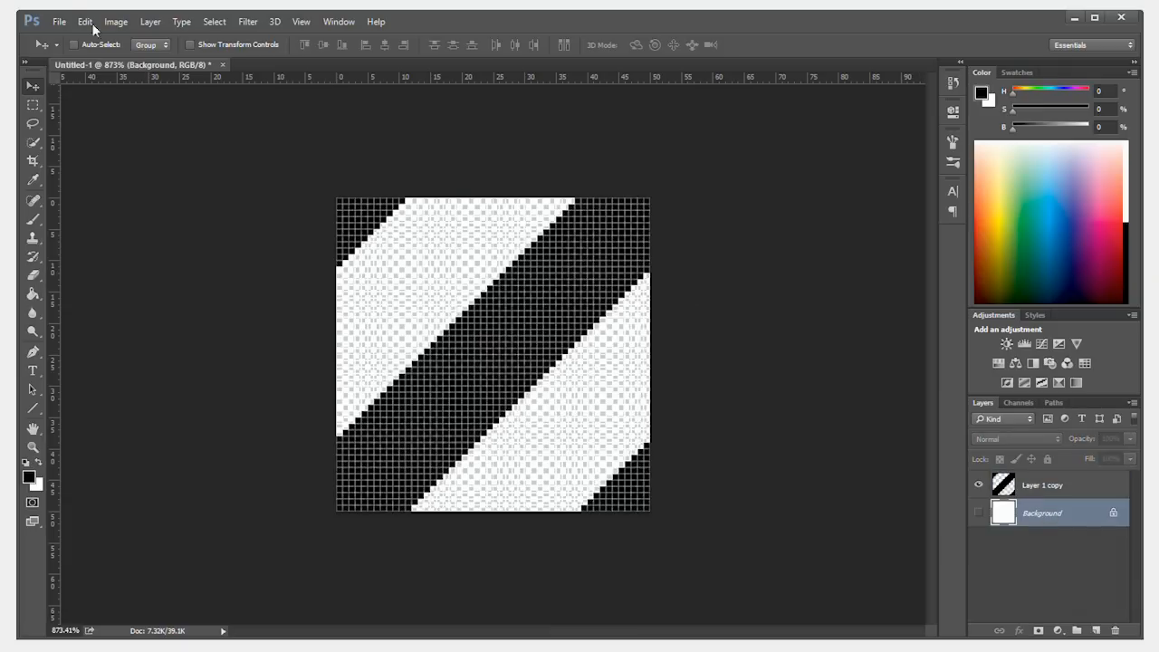
Define the striped tile as a pattern named 50x50.
{"action": "left_click", "coordinate": [84, 22]}
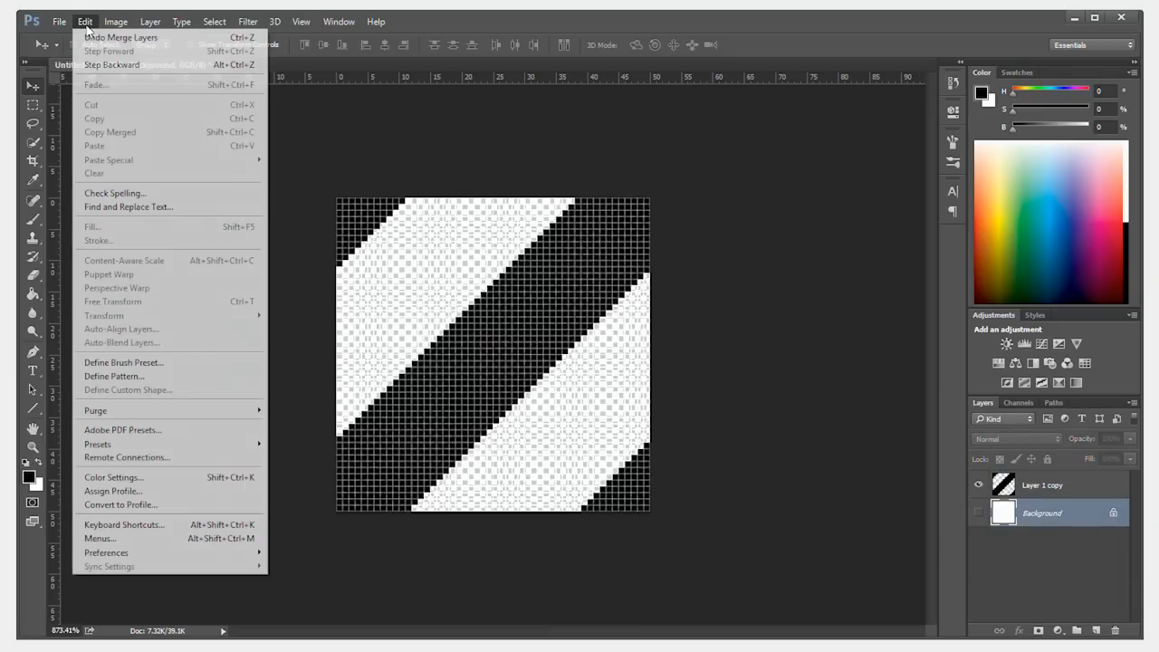
{"action": "left_click", "coordinate": [112, 375]}
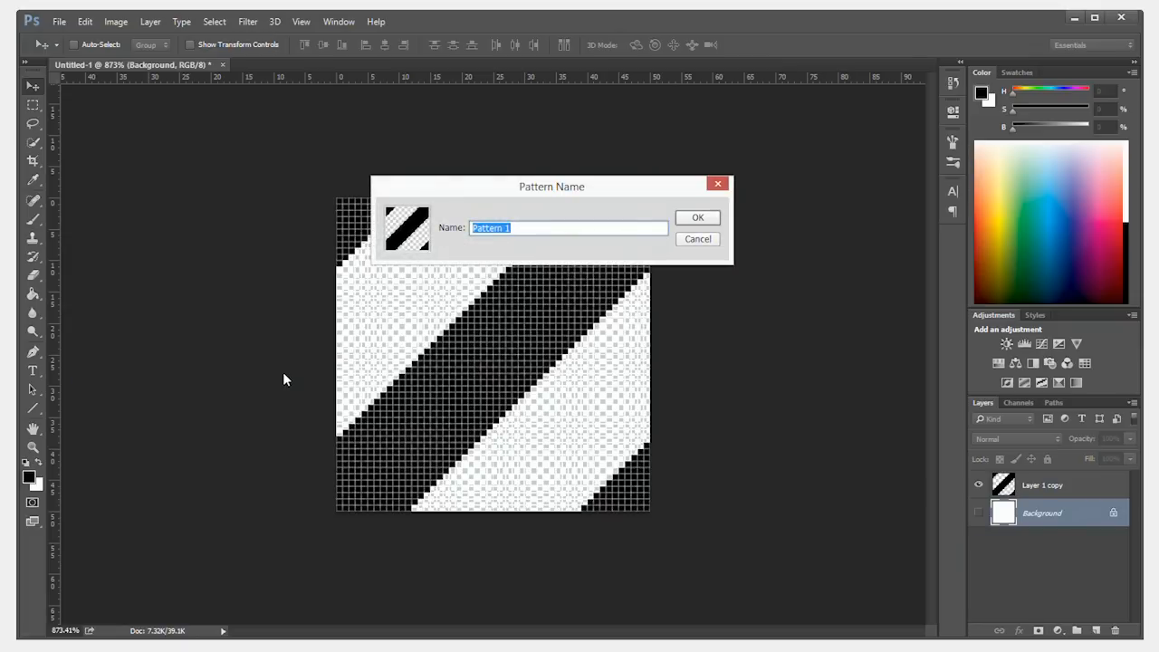
{"action": "type", "text": "50x50"}
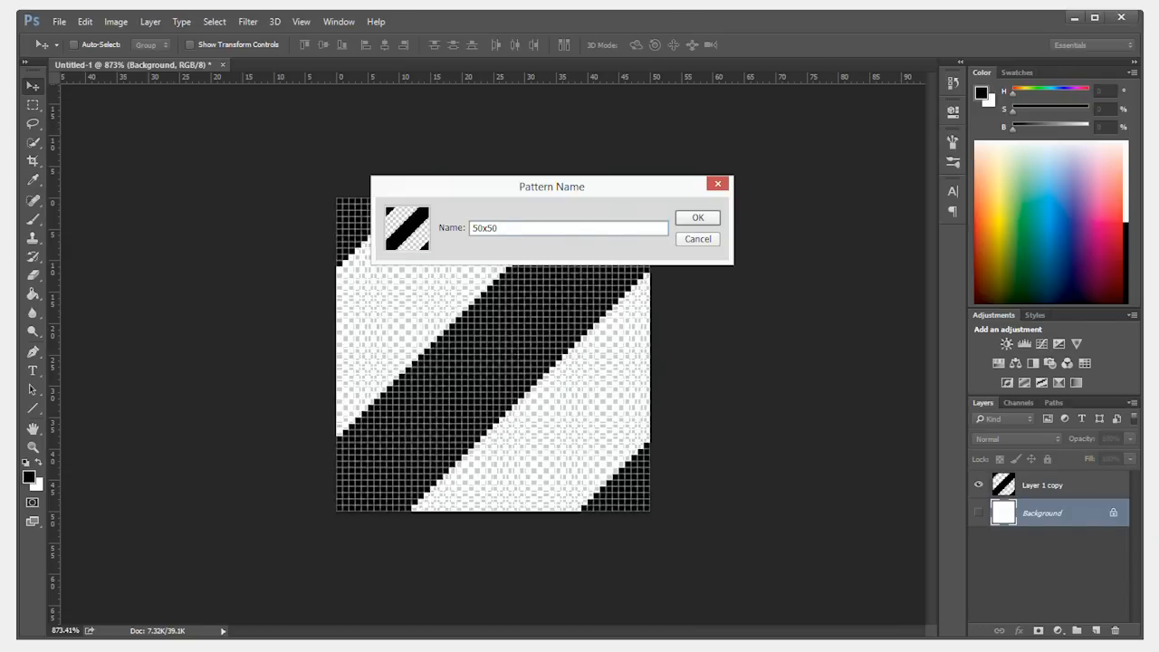
{"action": "left_click", "coordinate": [697, 217]}
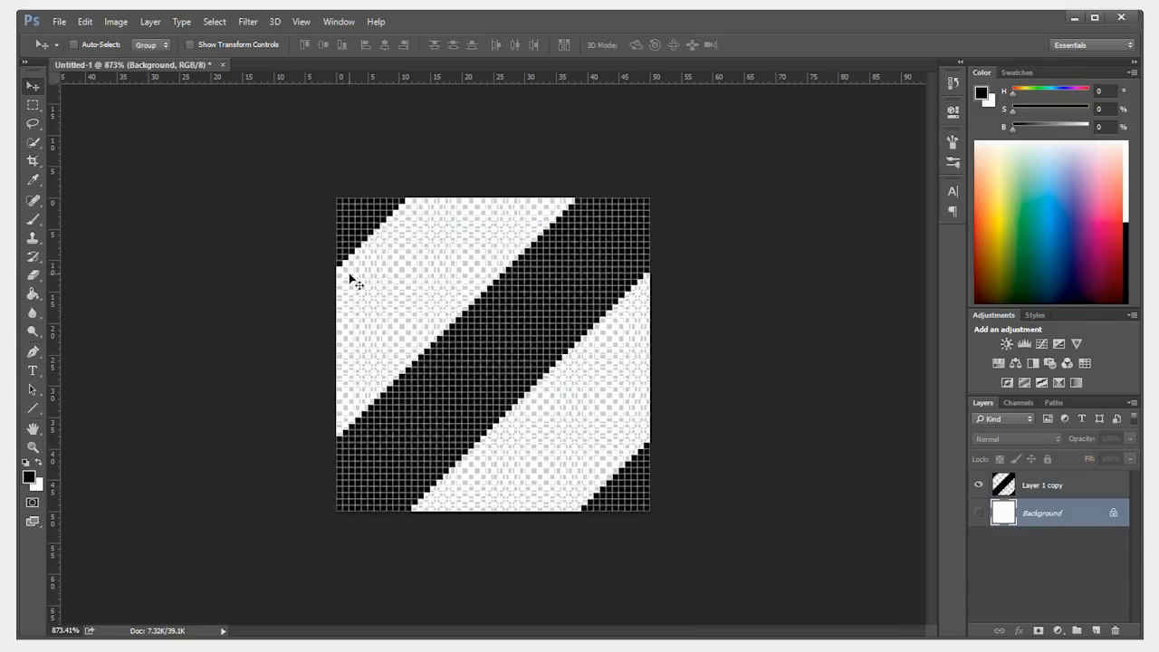
Create a new 500×500 px document.
{"action": "left_click", "coordinate": [58, 22]}
{"action": "type", "text": "0"}
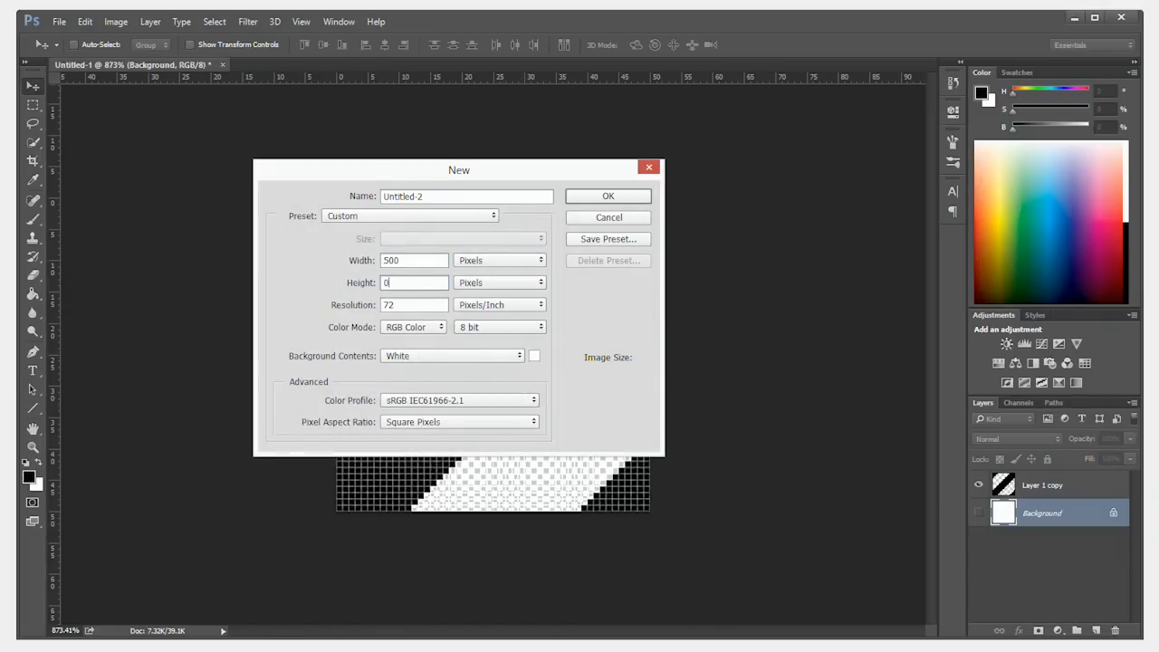
{"action": "type", "text": "500"}
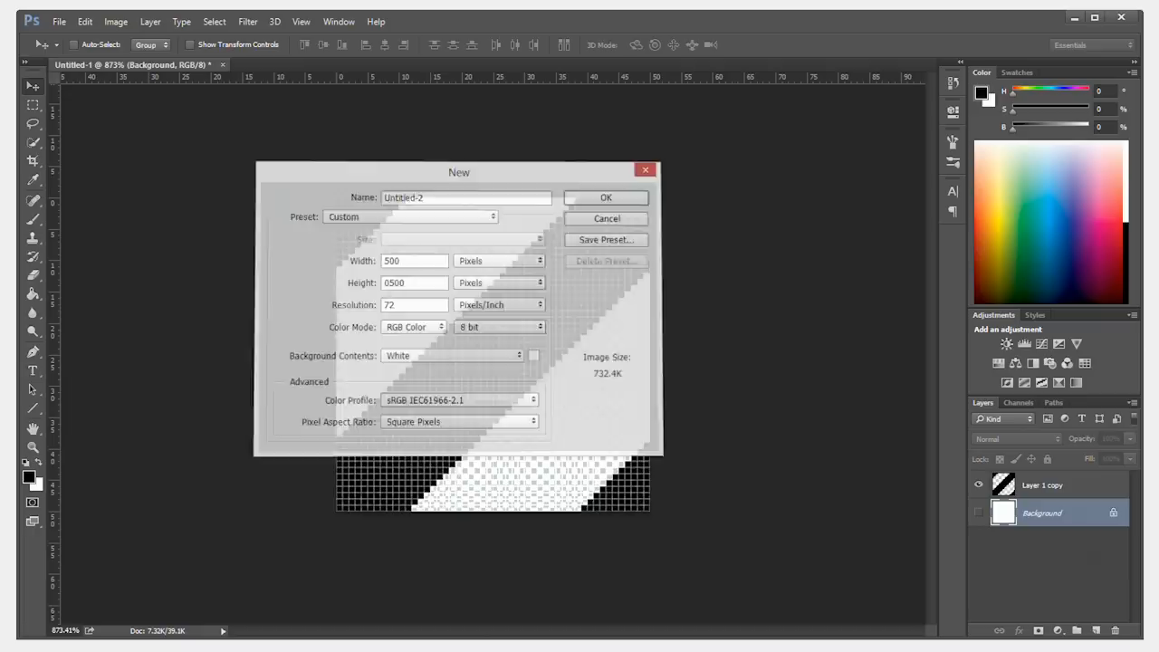
{"action": "left_click", "coordinate": [605, 197]}
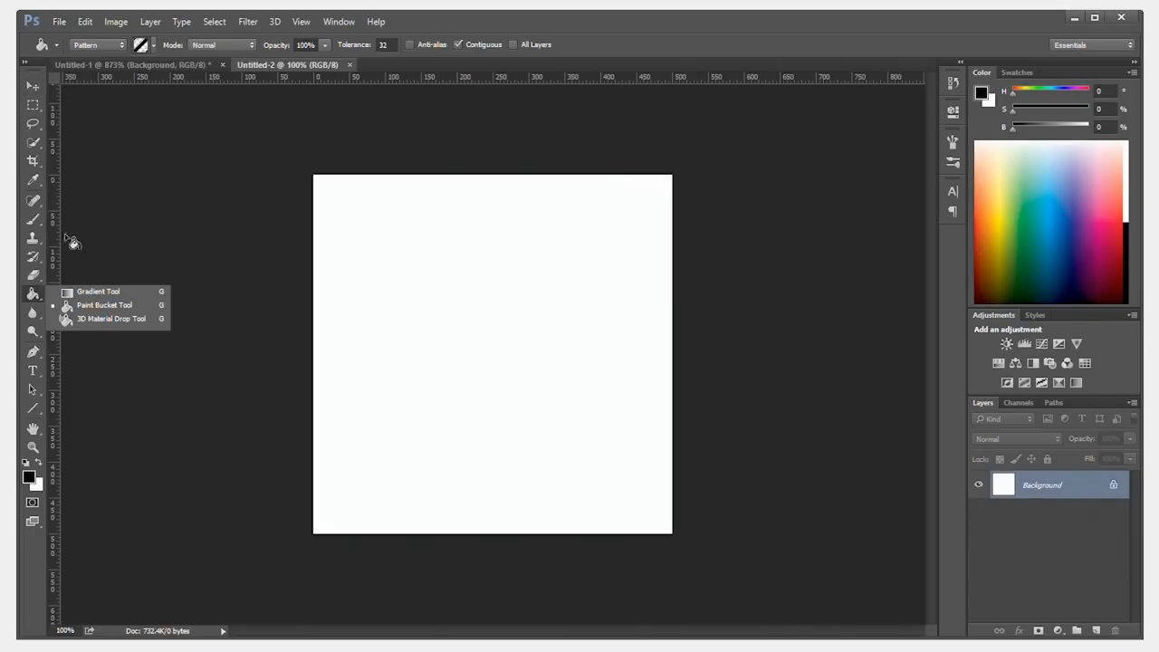
Fill the new layer with the 50x50 diagonal stripe pattern using the Paint Bucket.
{"action": "left_click", "coordinate": [98, 43]}
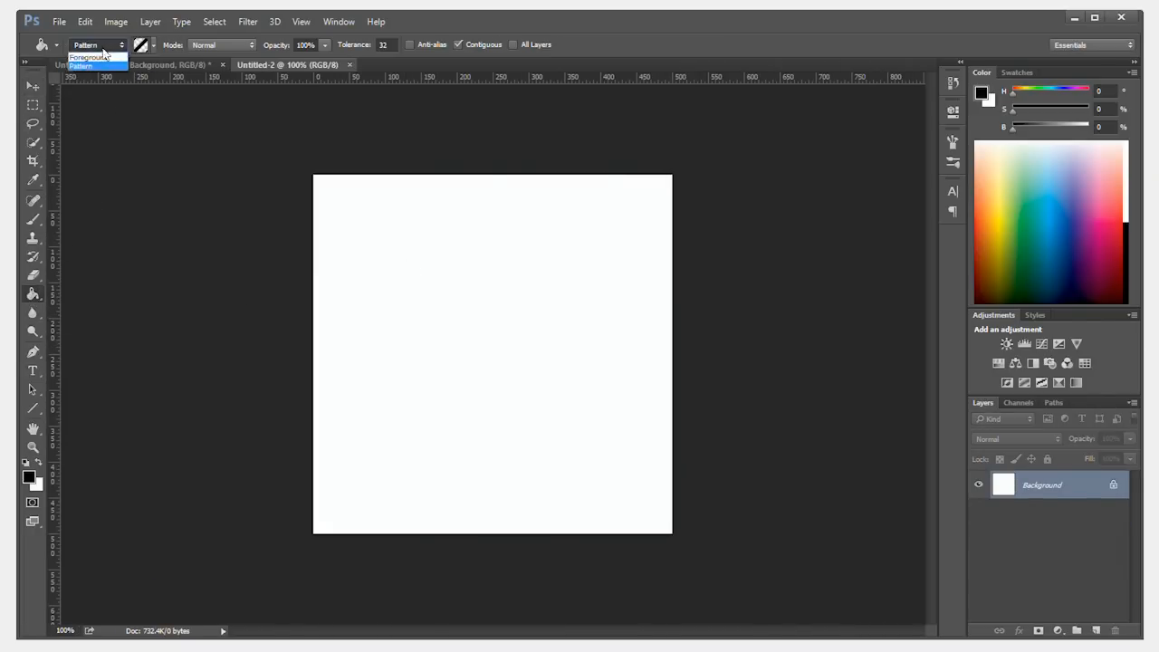
{"action": "left_click", "coordinate": [152, 43]}
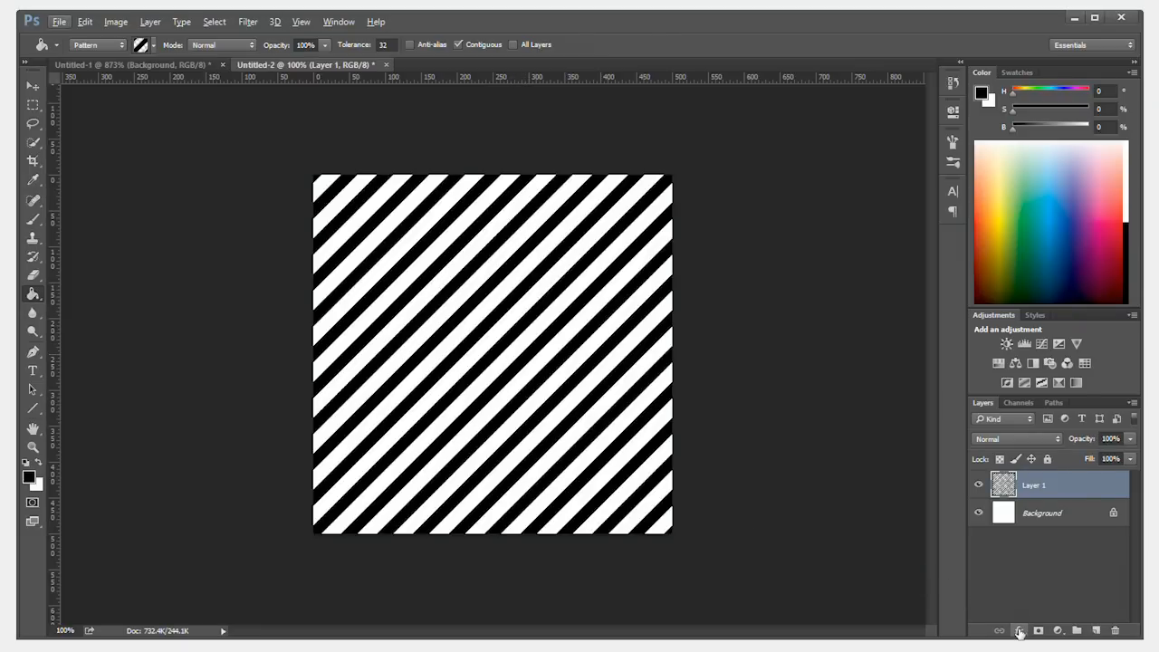
Apply a light gray Color Overlay effect to Layer 1's stripes.
{"action": "left_click", "coordinate": [1018, 630]}
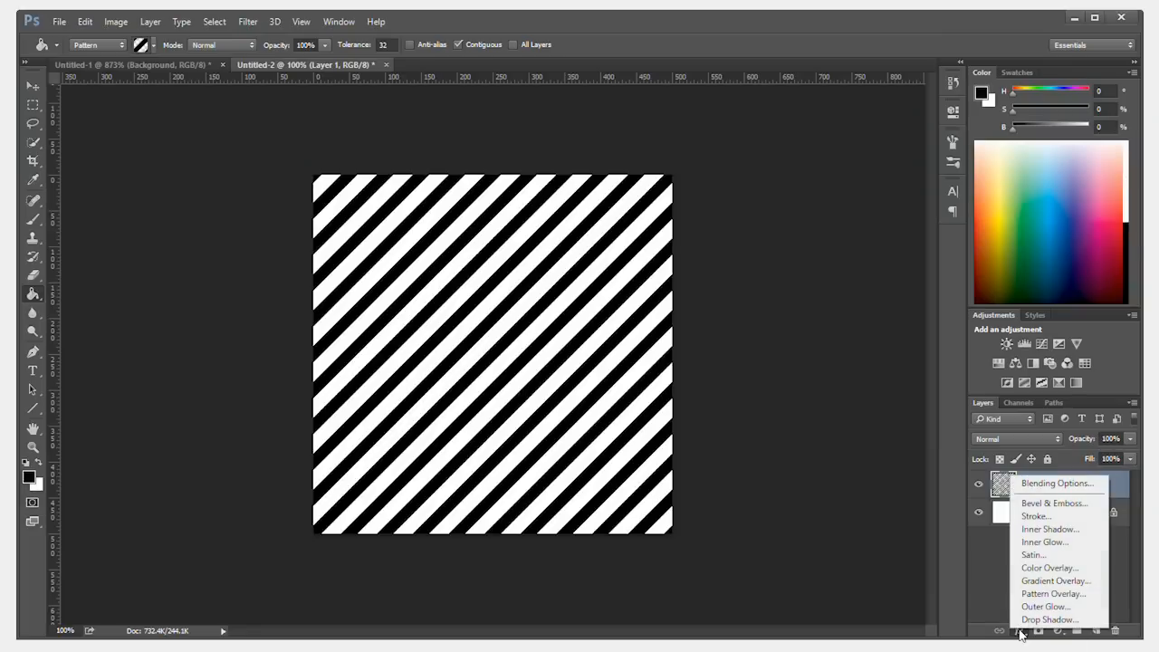
{"action": "mouse_move", "coordinate": [1051, 569]}
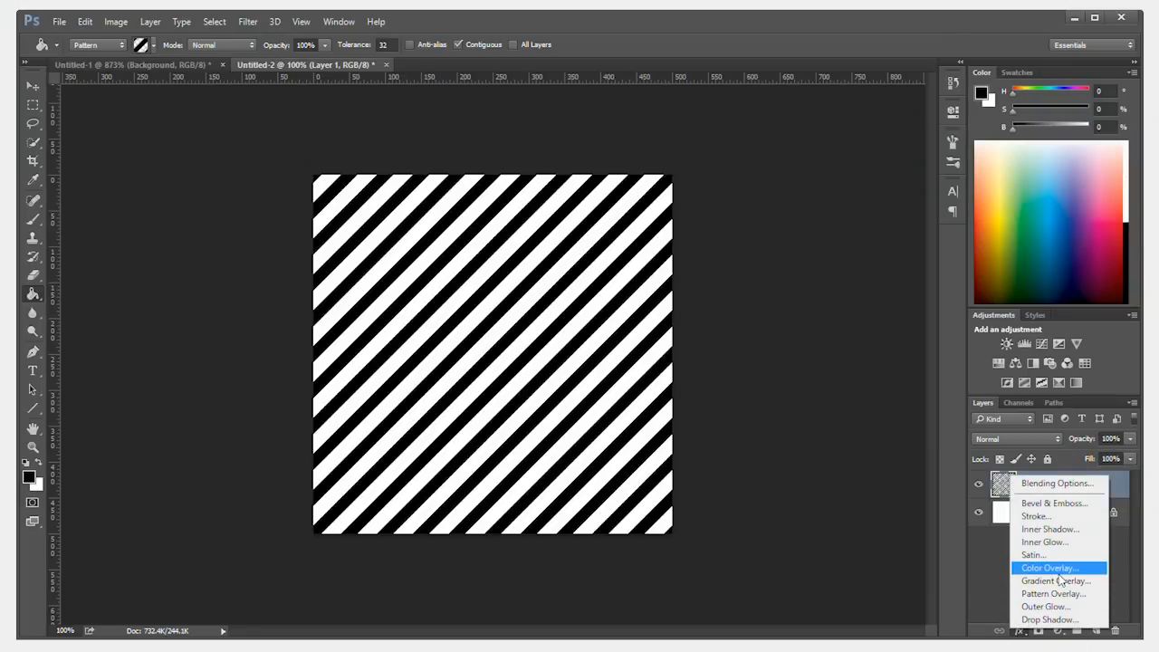
{"action": "left_click", "coordinate": [1048, 569]}
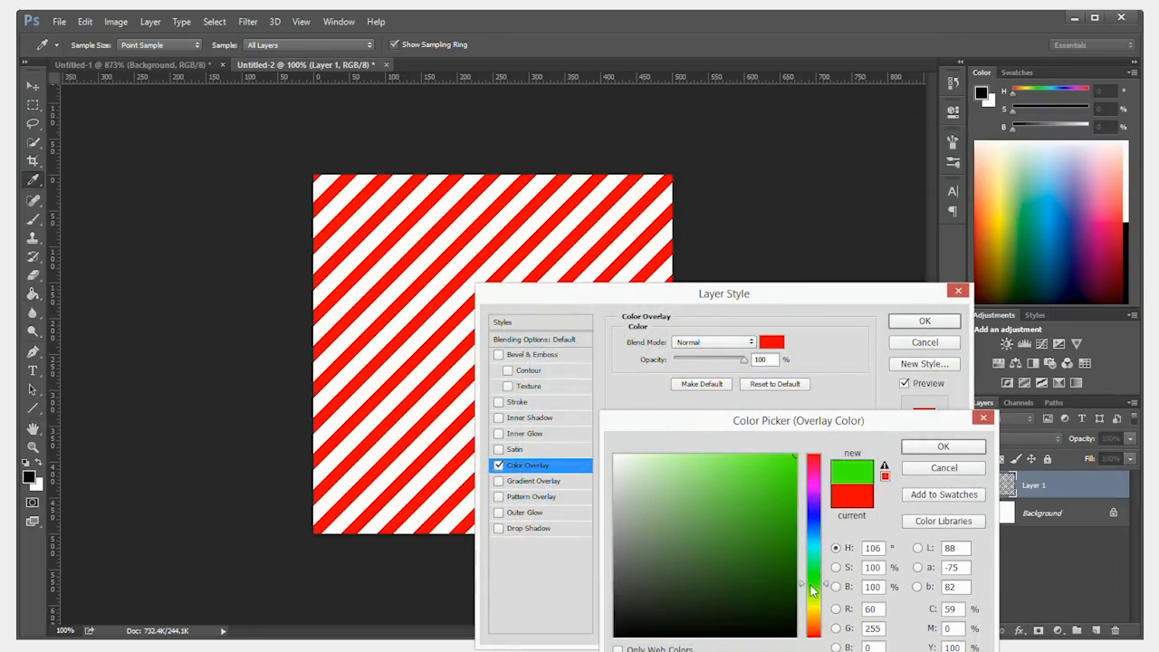
{"action": "left_click", "coordinate": [687, 480]}
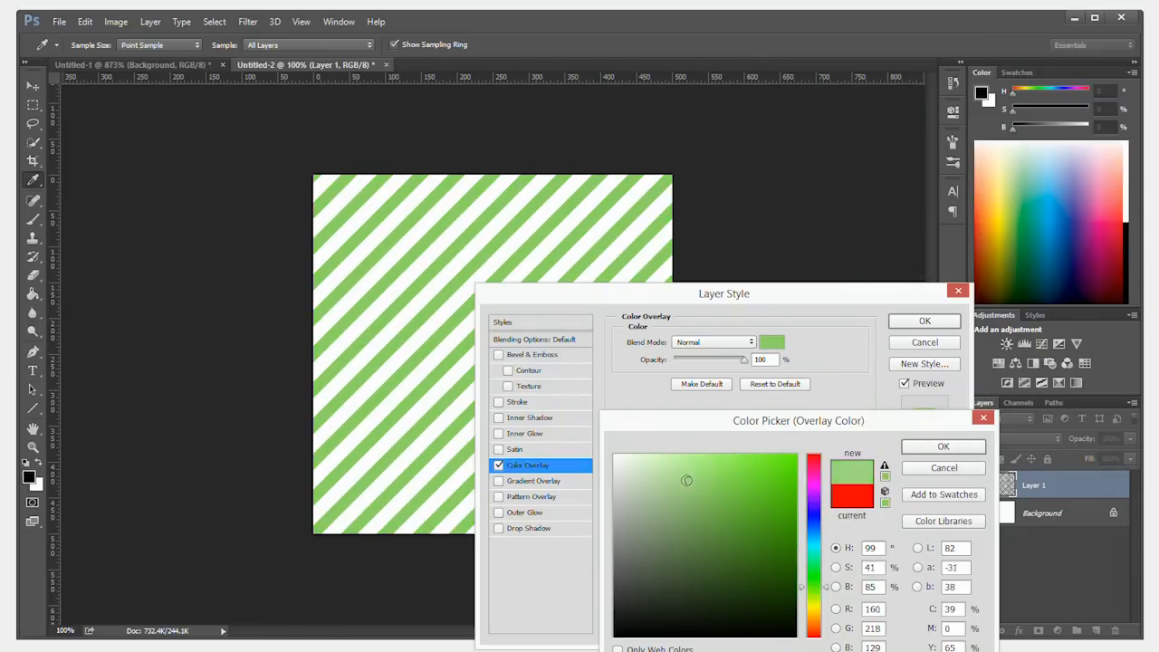
{"action": "left_click", "coordinate": [617, 475]}
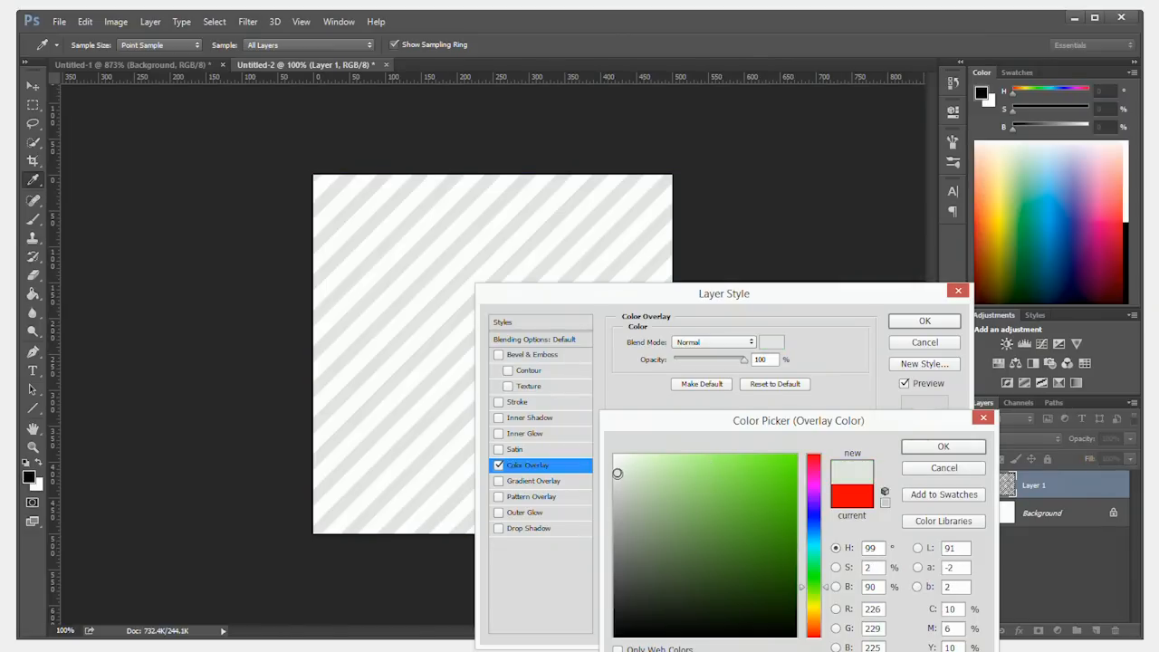
{"action": "left_click", "coordinate": [942, 446]}
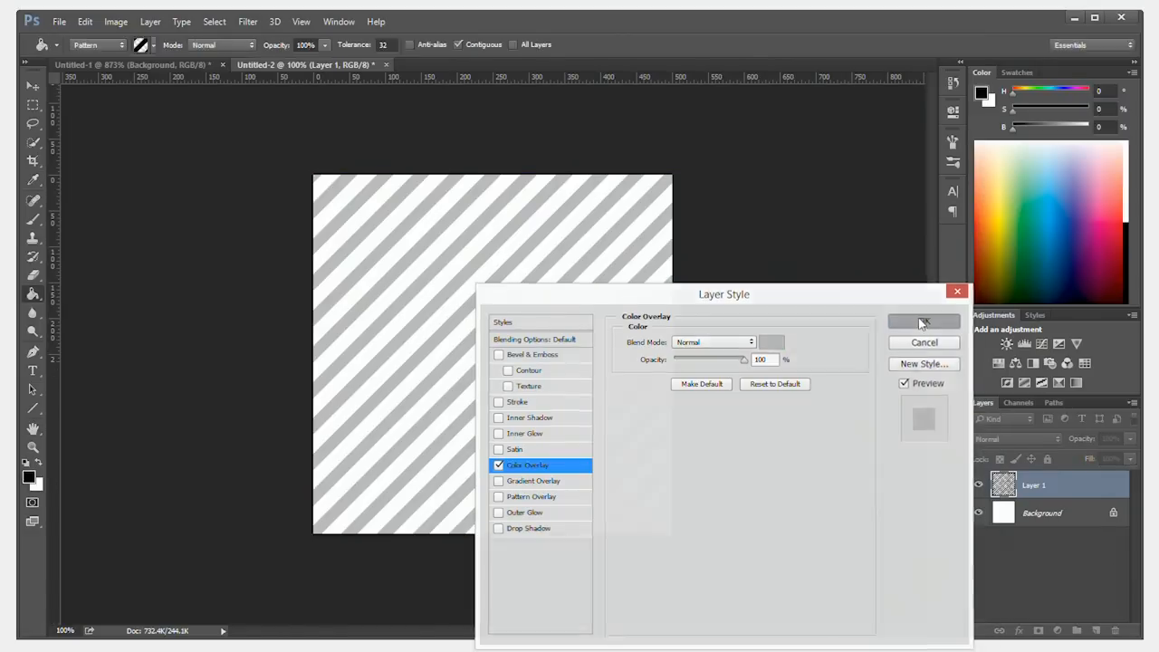
{"action": "left_click", "coordinate": [924, 323]}
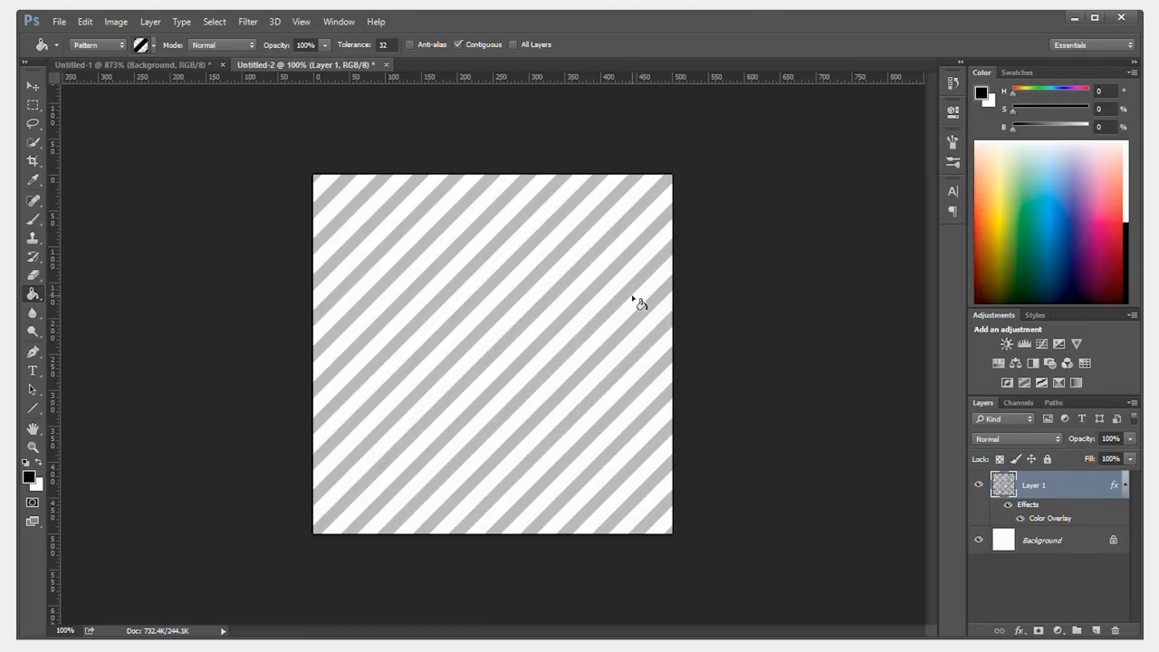